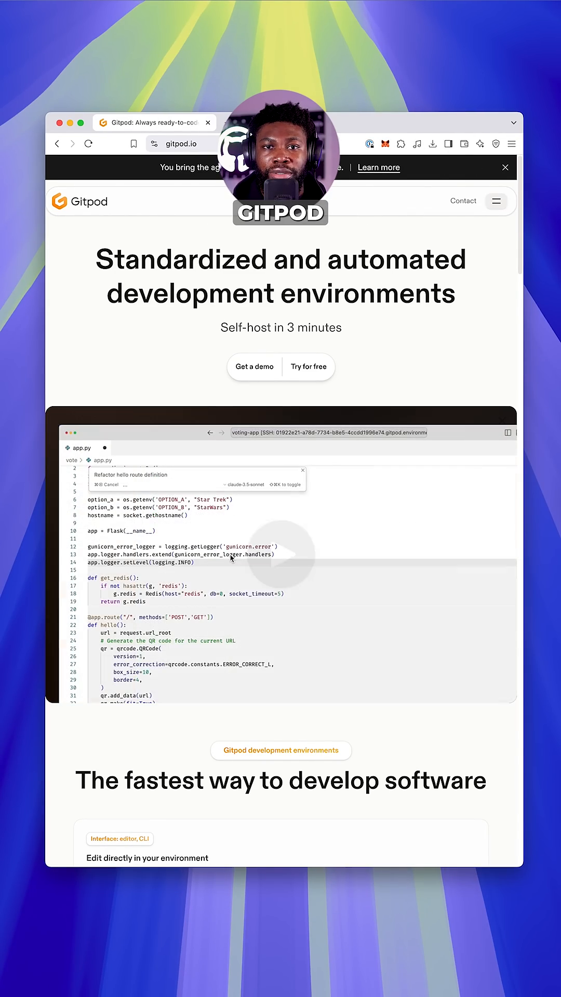
# Step: Start the free Gitpod trial from gitpod.io
pyautogui.click(281, 554)
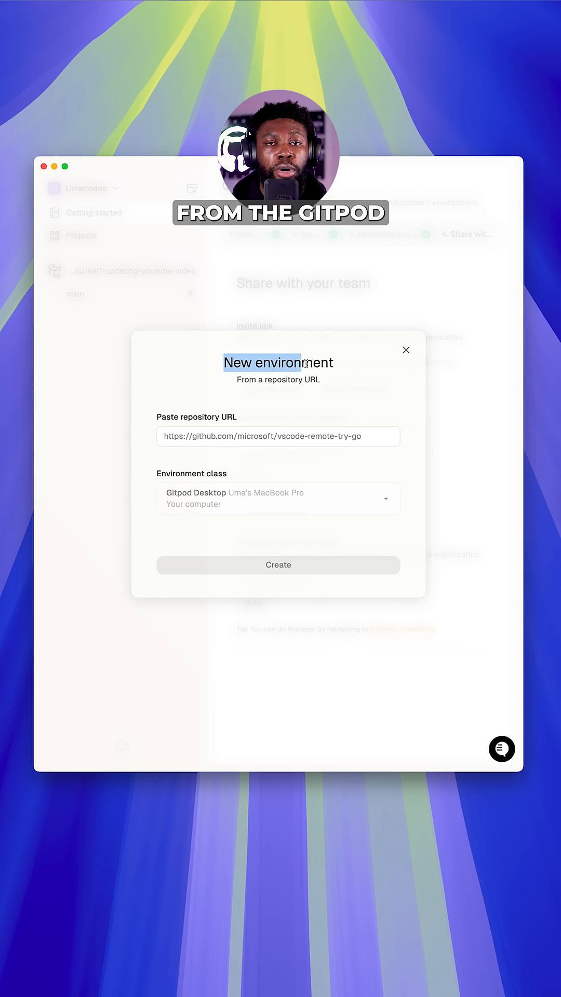
pyautogui.write('https://github.com/ueabu/DiscountChecker')
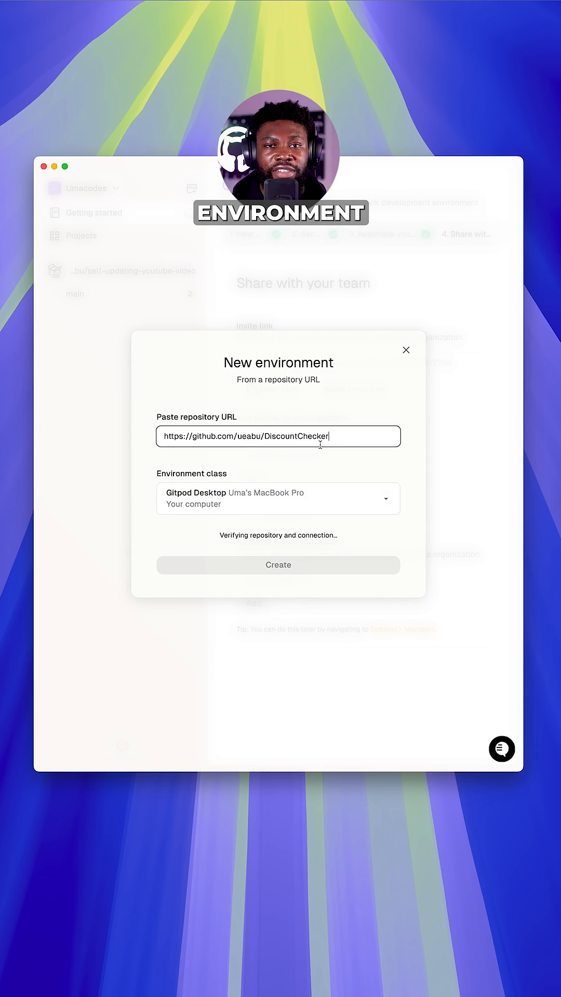
pyautogui.click(278, 565)
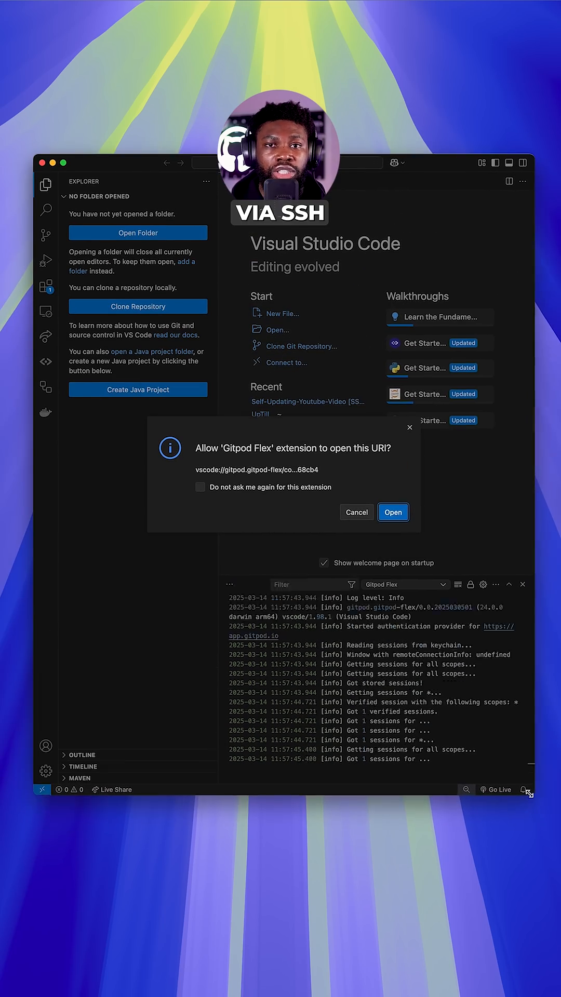
# Step: Allow the Gitpod Flex extension to open the environment link in VS Code
pyautogui.click(393, 513)
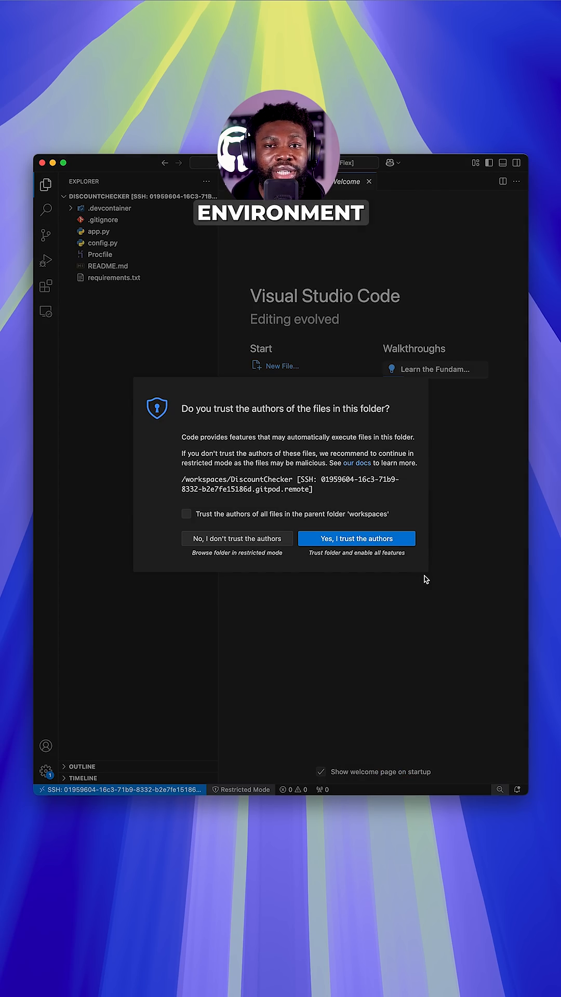
# Step: Trust the workspace authors and expand the .devcontainer folder in Explorer
pyautogui.click(356, 539)
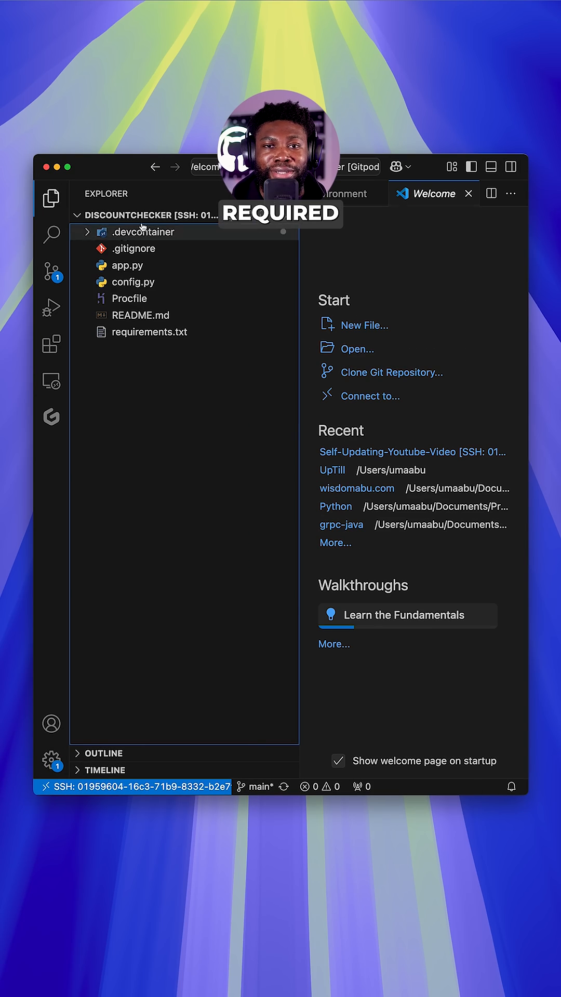
pyautogui.click(134, 232)
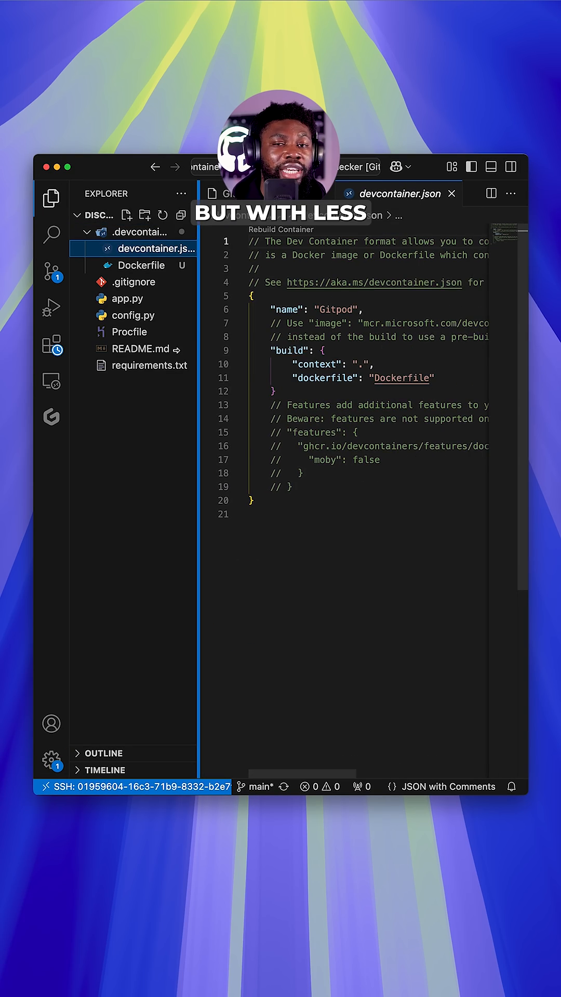